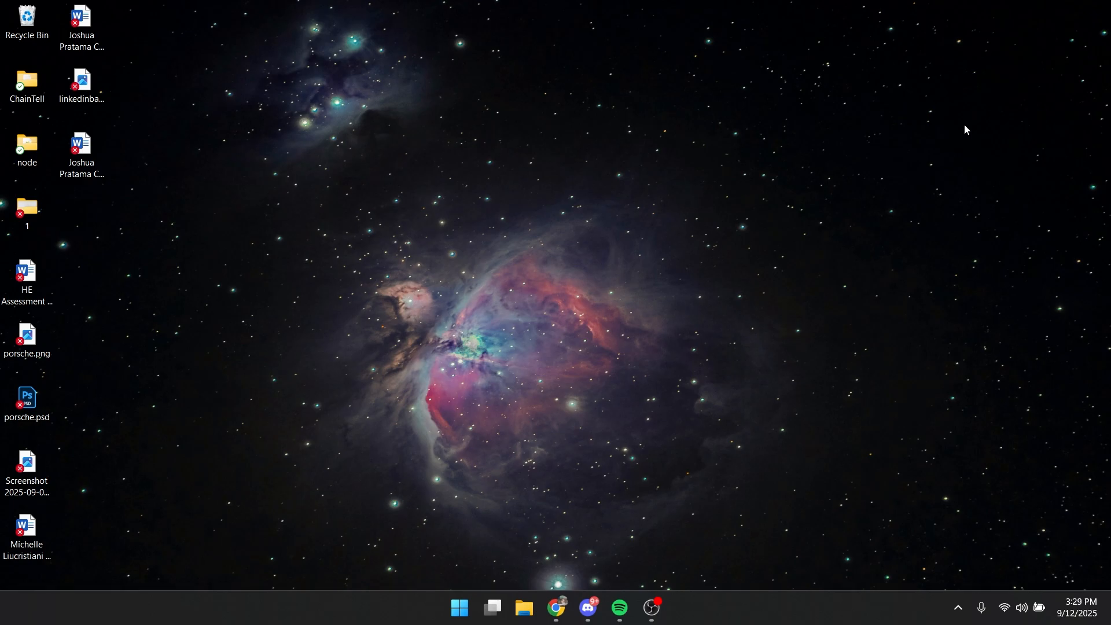
{"action": "mouse_move", "coordinate": [477, 551]}
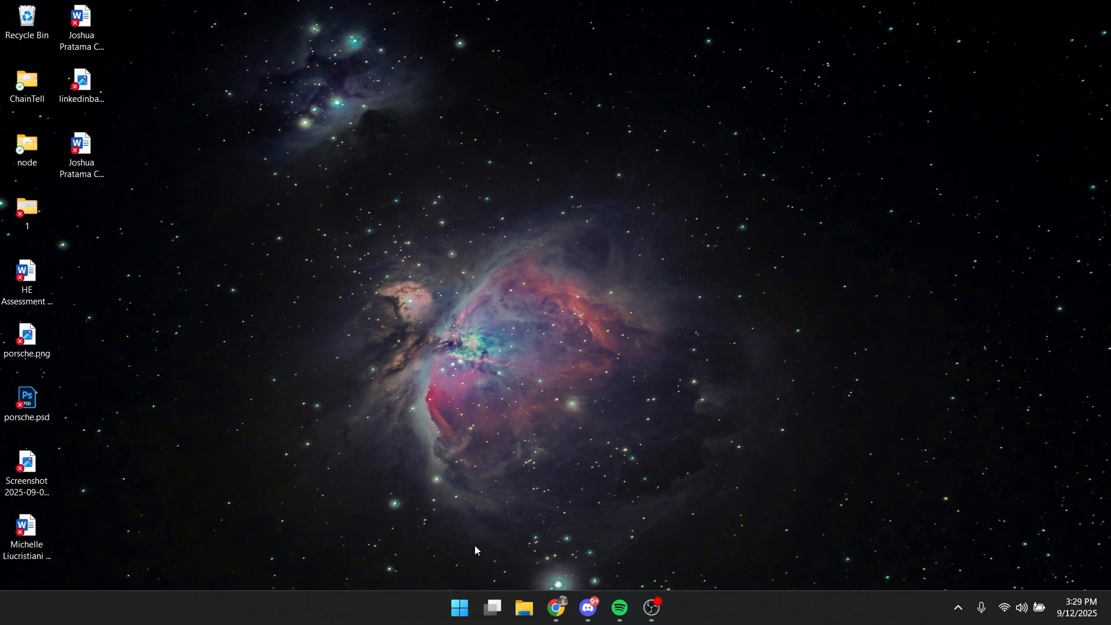
Launch the Windows Settings app from the Start menu.
{"action": "left_click", "coordinate": [456, 609]}
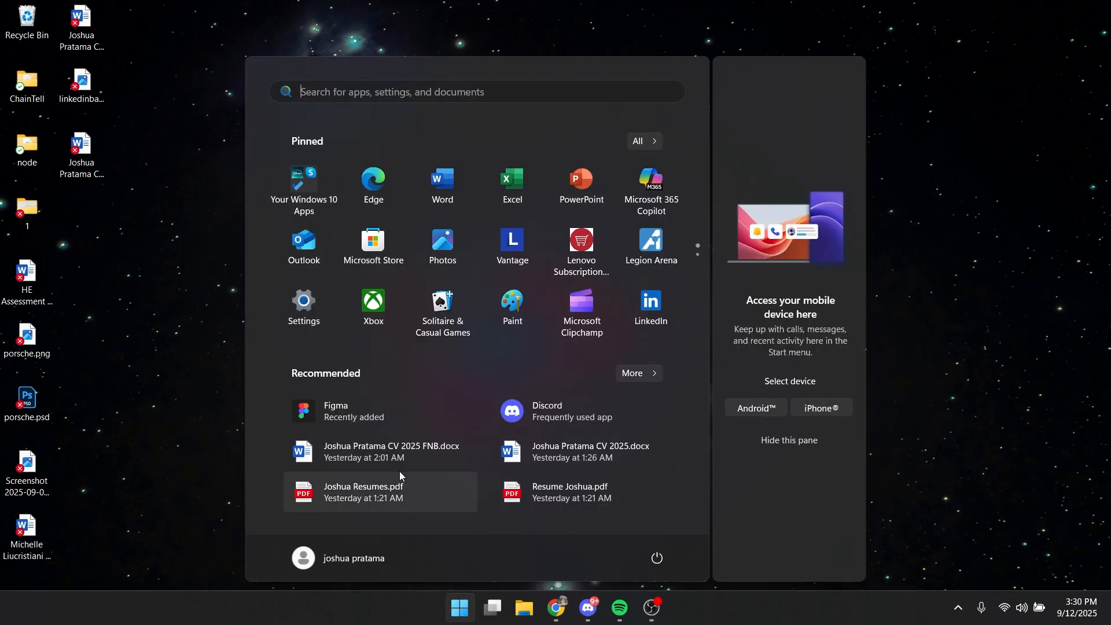
{"action": "left_click", "coordinate": [304, 301]}
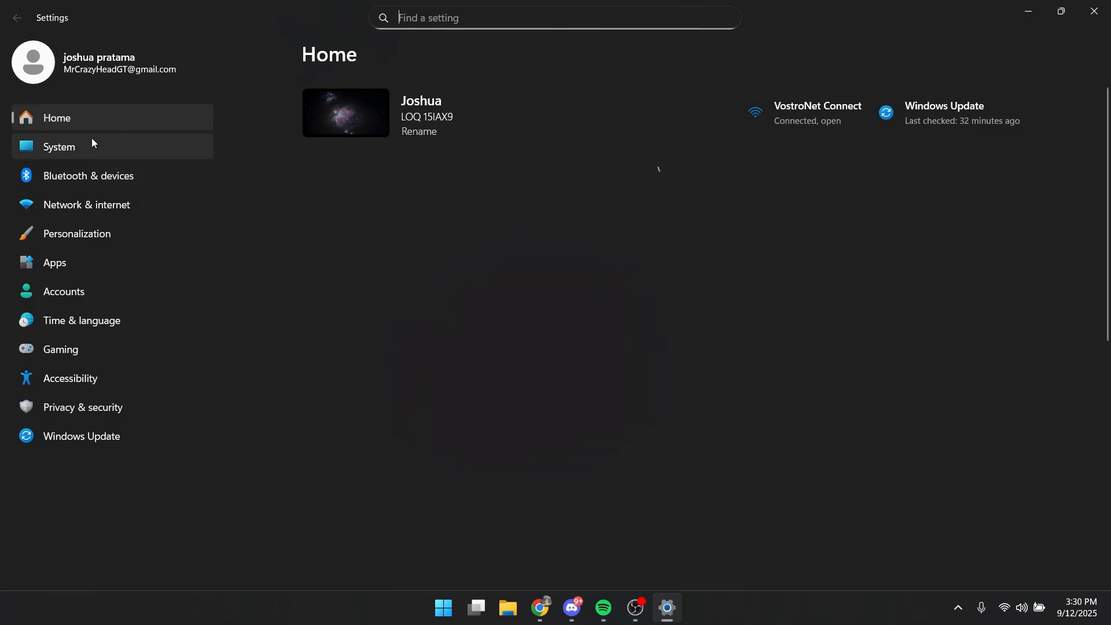
Go to System > Display and reach the Graphics page under Related settings.
{"action": "left_click", "coordinate": [58, 147]}
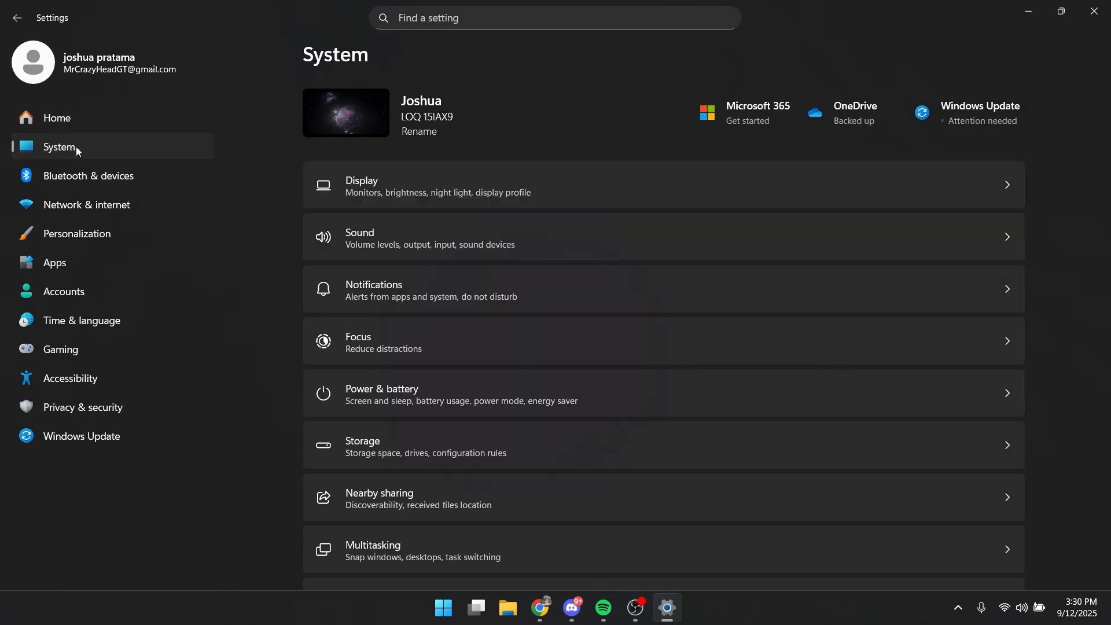
{"action": "mouse_move", "coordinate": [374, 192]}
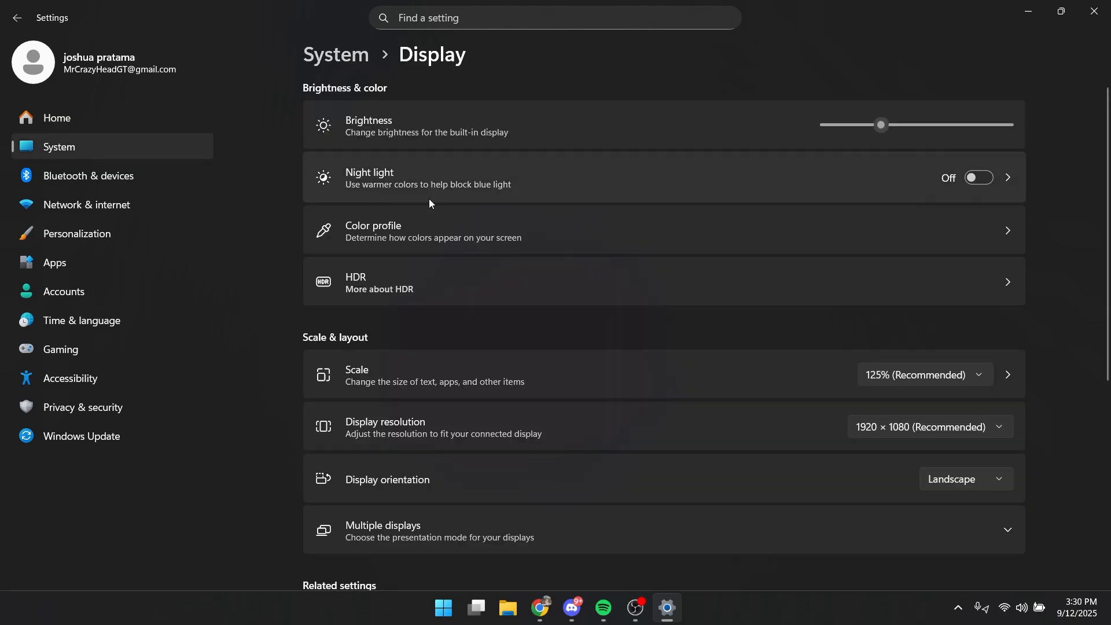
{"action": "scroll", "scroll_direction": "down", "scroll_amount": 3}
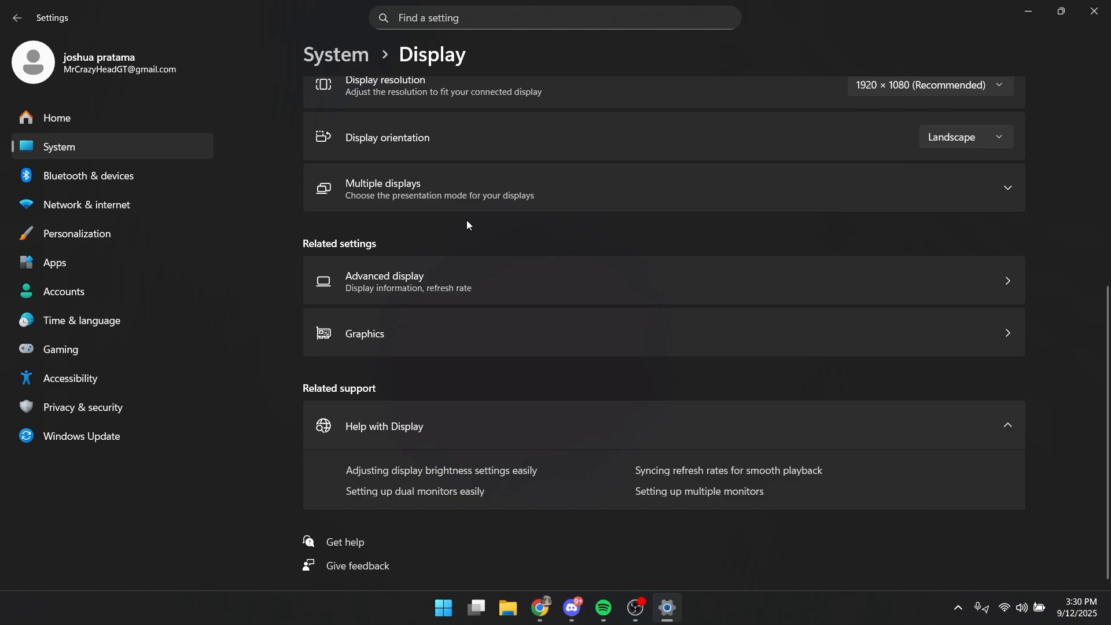
{"action": "left_click", "coordinate": [364, 334]}
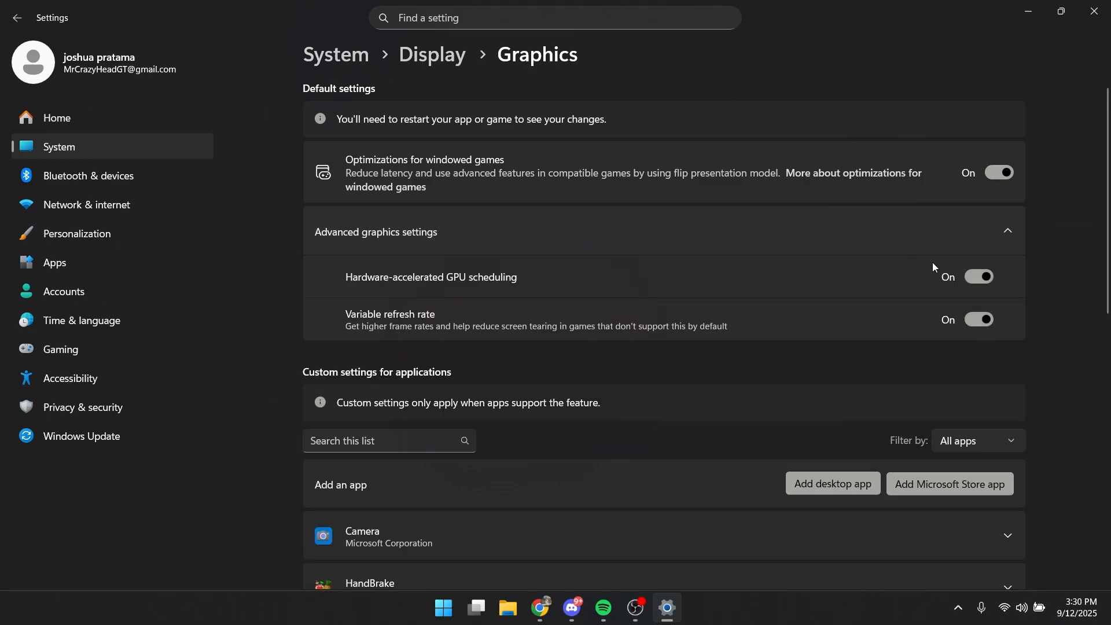
{"action": "mouse_move", "coordinate": [966, 304]}
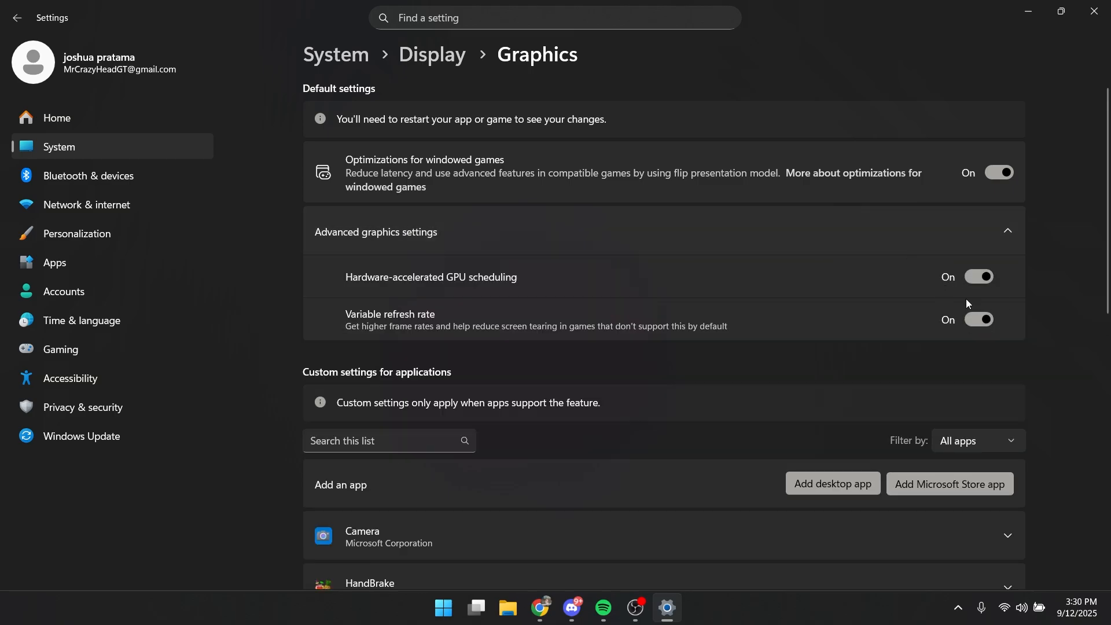
{"action": "scroll", "scroll_direction": "down", "scroll_amount": 3}
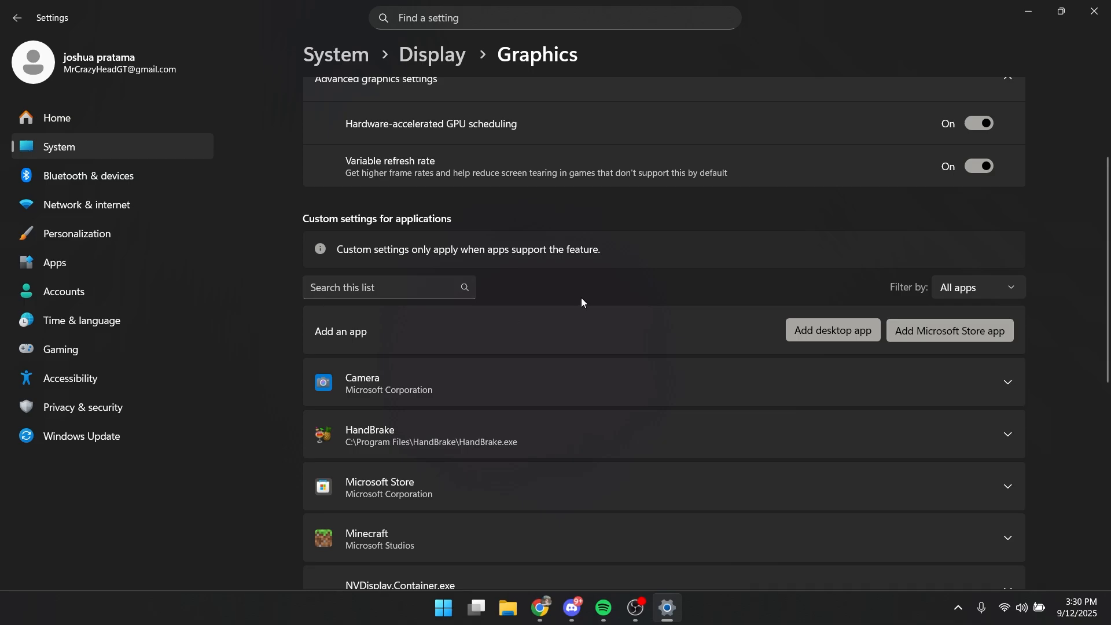
{"action": "mouse_move", "coordinate": [685, 345]}
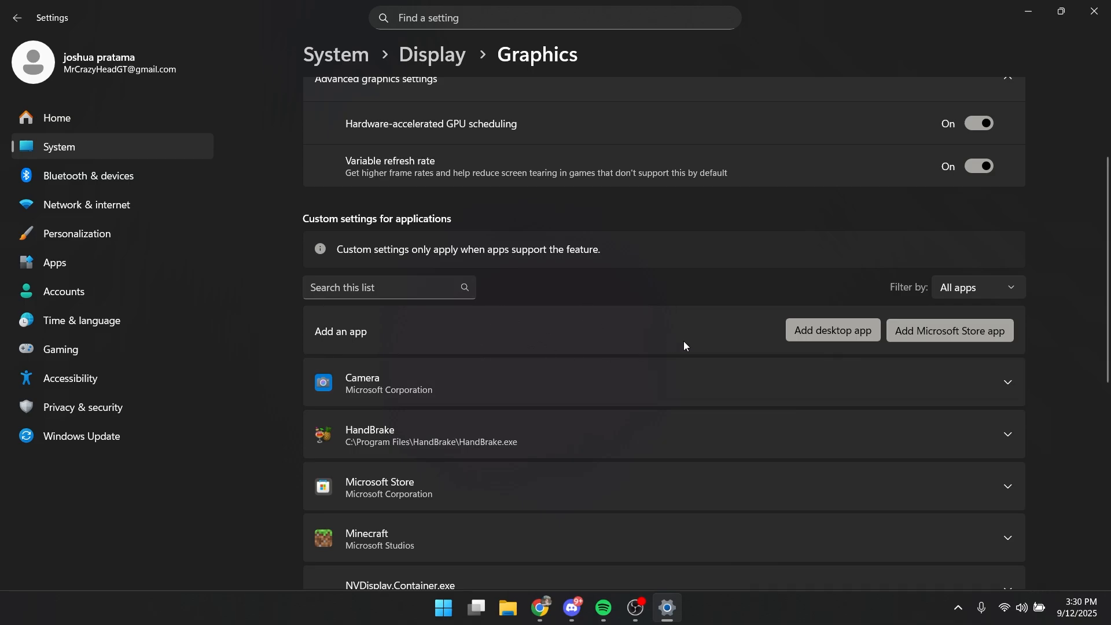
{"action": "scroll", "scroll_direction": "down", "scroll_amount": 3}
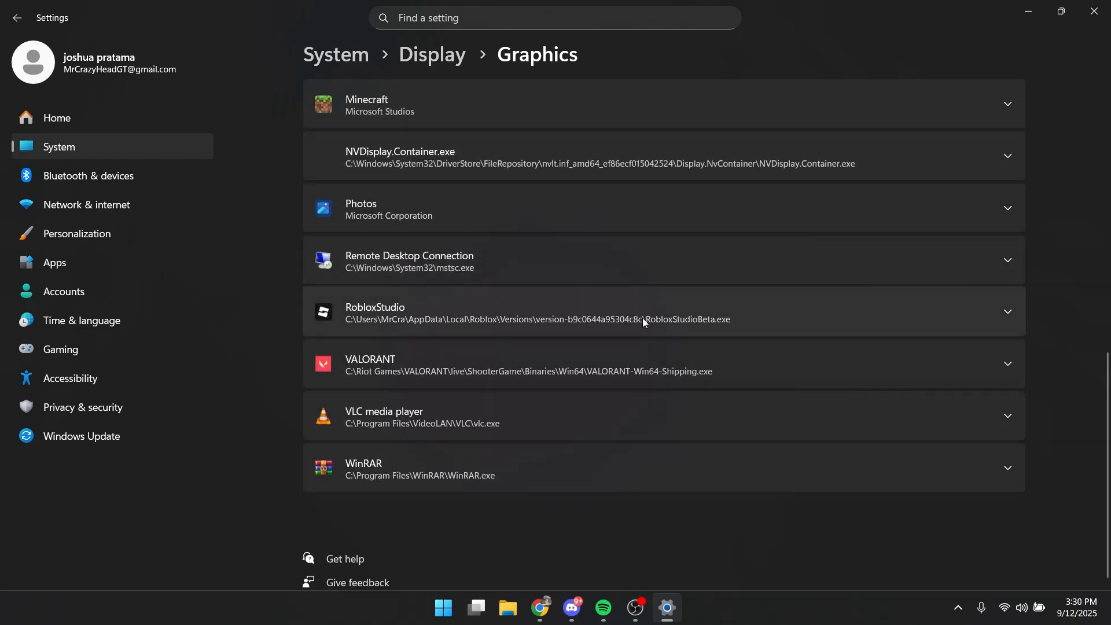
{"action": "mouse_move", "coordinate": [873, 365]}
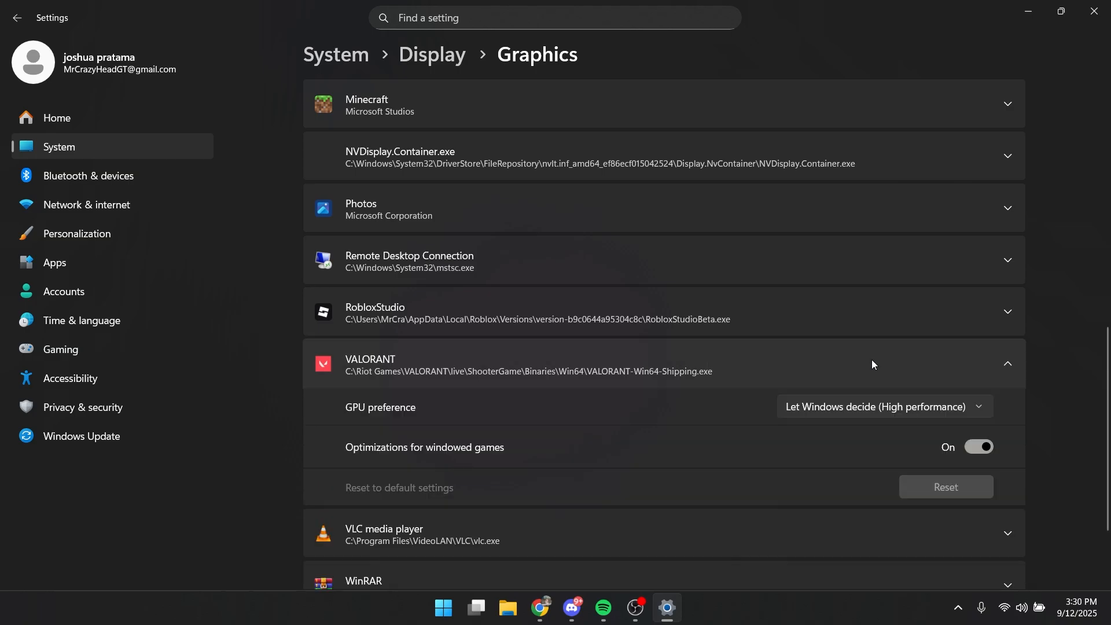
Set VALORANT's GPU preference to High Performance (NVIDIA GeForce RTX 3050).
{"action": "left_click", "coordinate": [885, 407]}
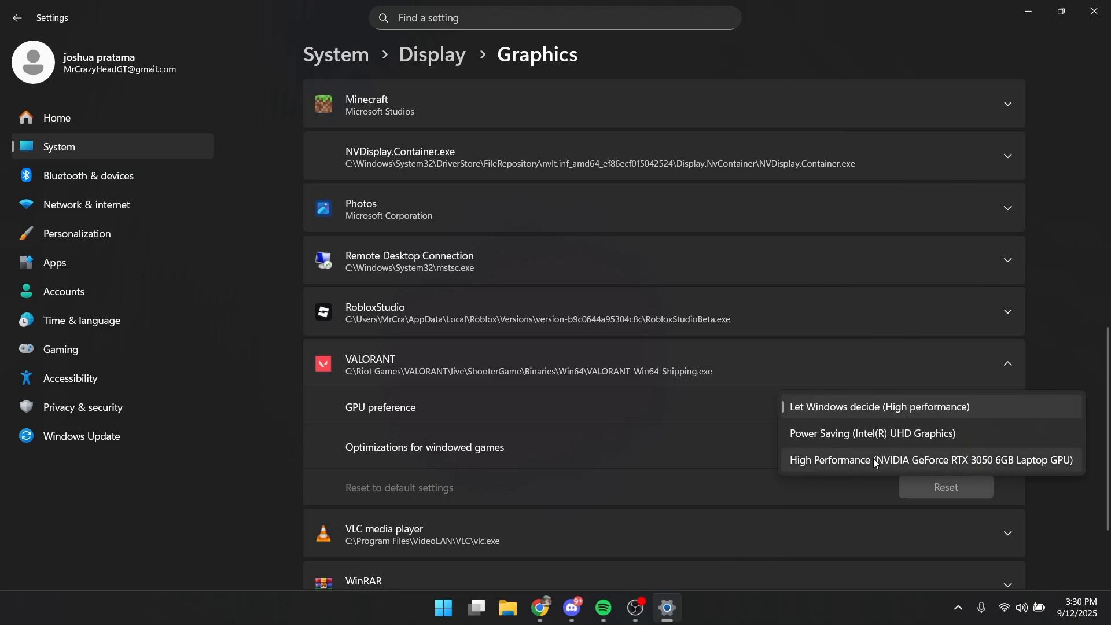
{"action": "left_click", "coordinate": [931, 461]}
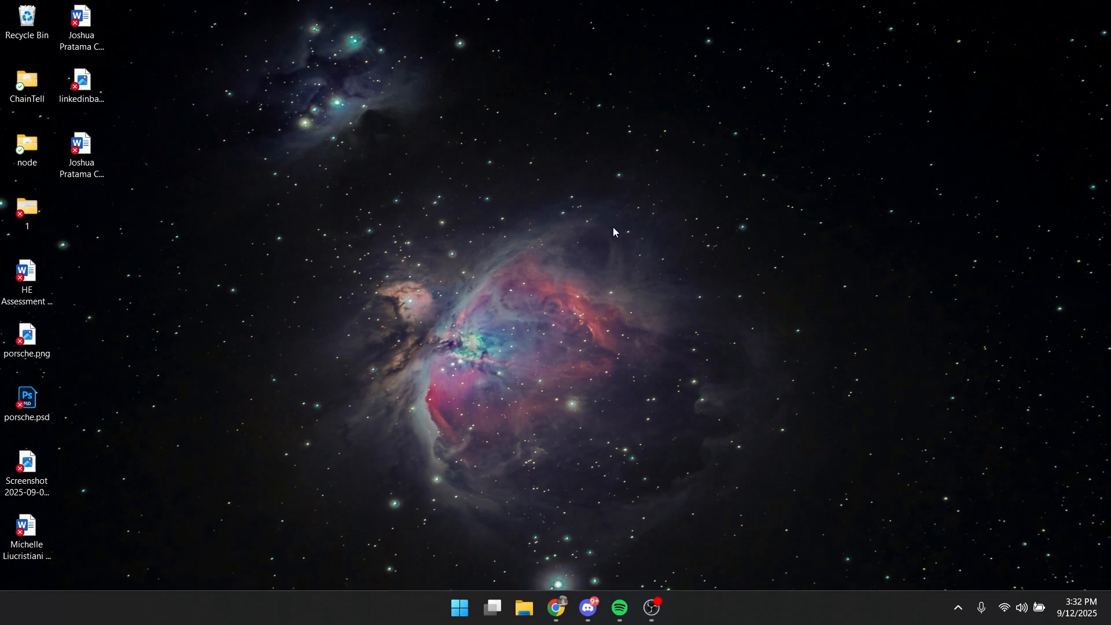
Launch NVIDIA Control Panel from the desktop context menu.
{"action": "right_click", "coordinate": [615, 232]}
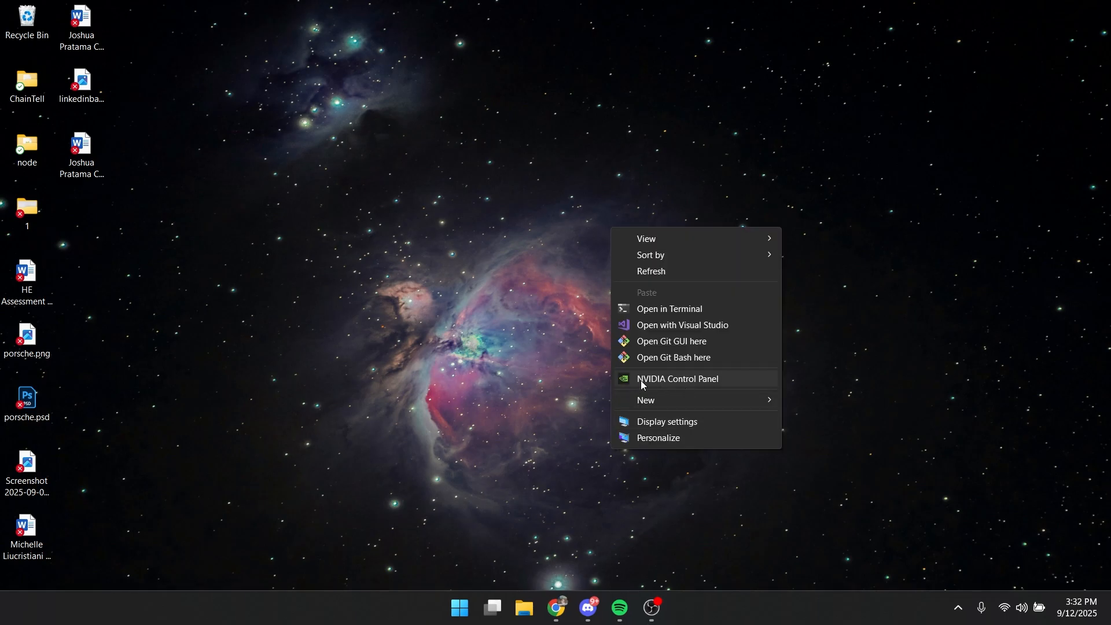
{"action": "left_click", "coordinate": [678, 379]}
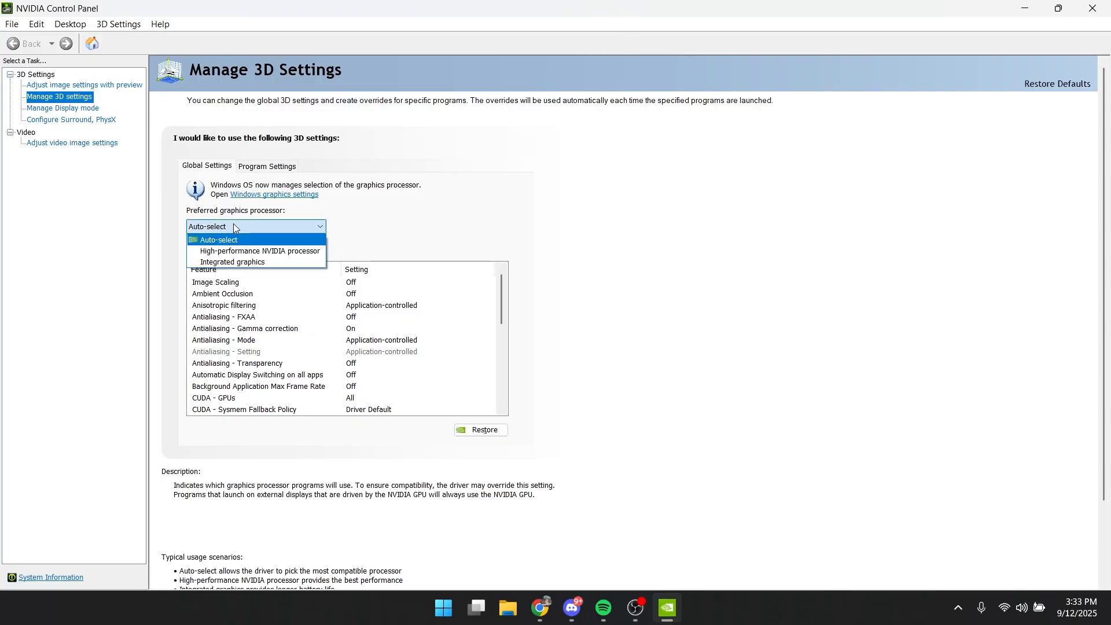
{"action": "mouse_move", "coordinate": [270, 252]}
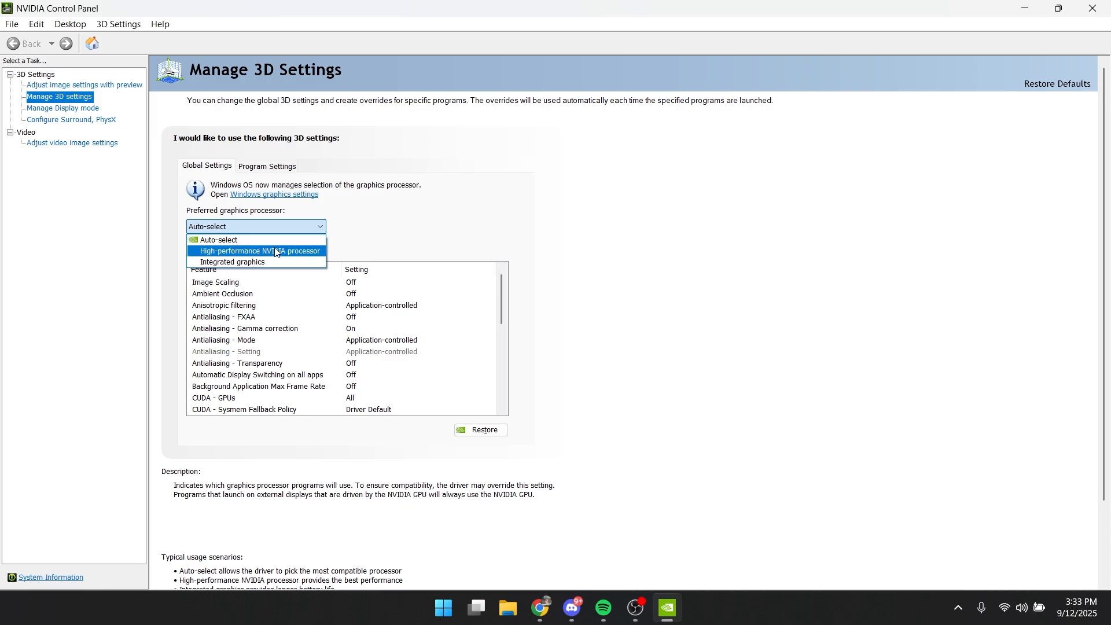
Set the global preferred graphics processor to High-performance NVIDIA processor.
{"action": "left_click", "coordinate": [257, 250]}
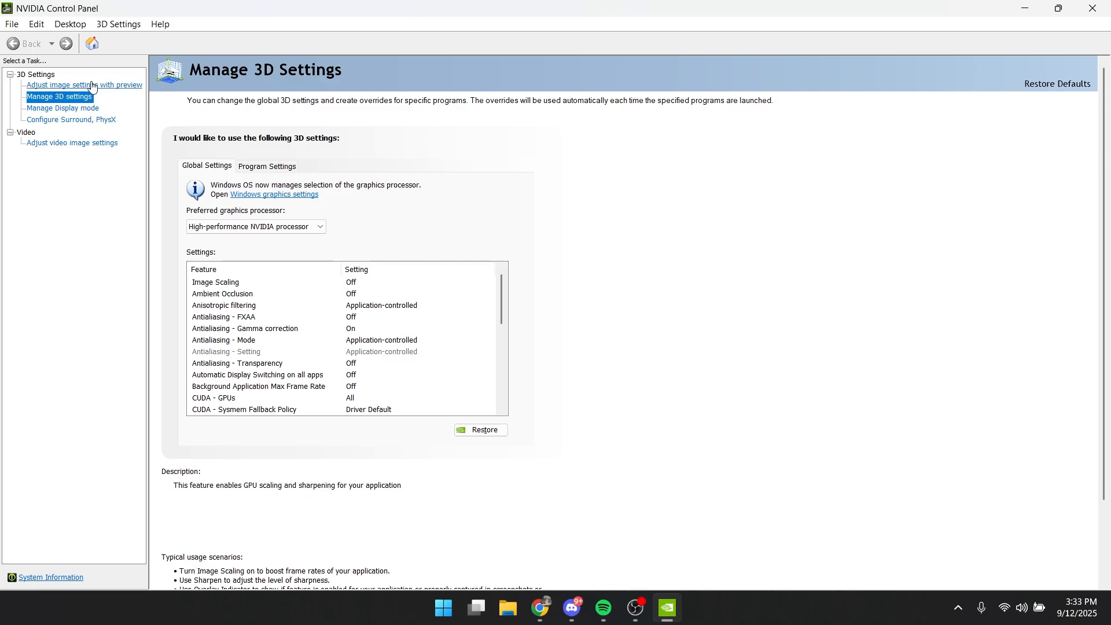
{"action": "left_click", "coordinate": [83, 85]}
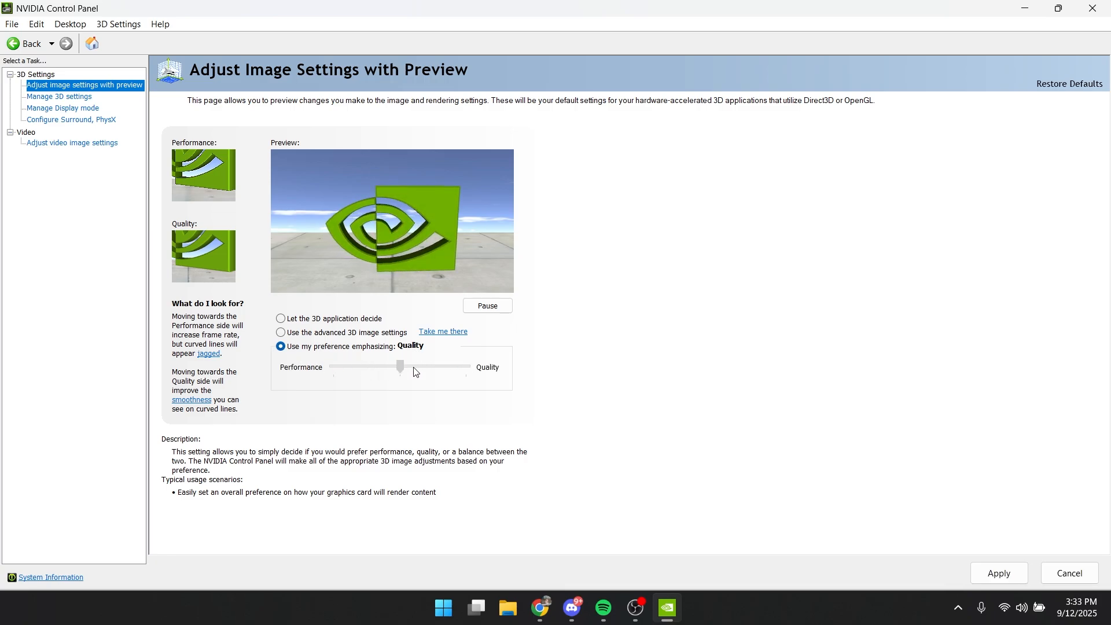
Move the slider toward Performance, then select Use the advanced 3D image settings.
{"action": "left_click_drag", "start_coordinate": [399, 368], "coordinate": [333, 367]}
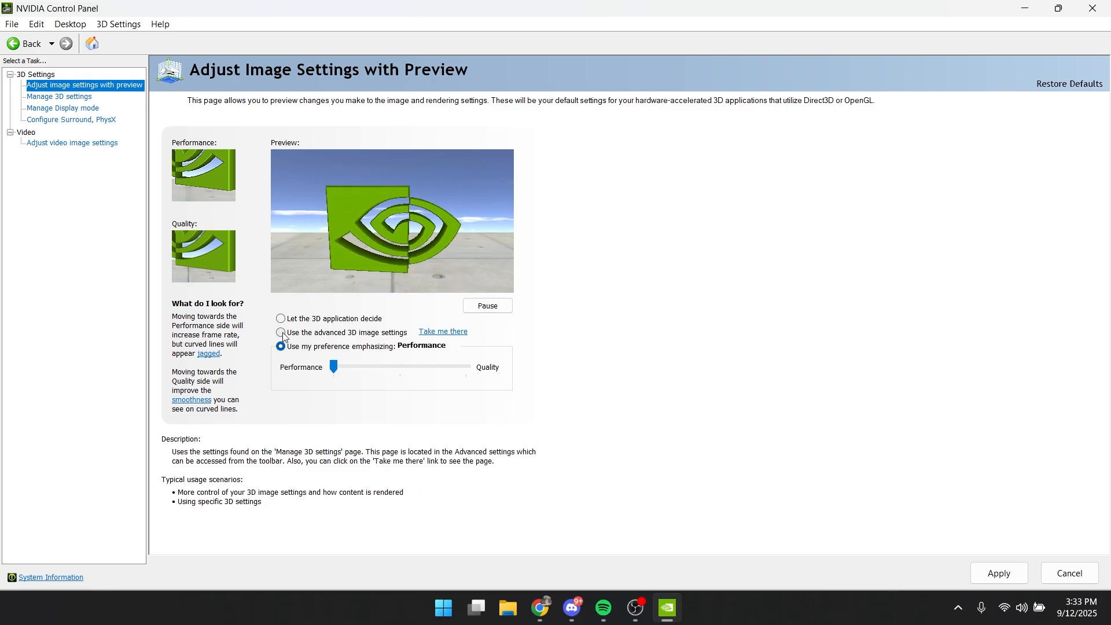
{"action": "left_click", "coordinate": [280, 333]}
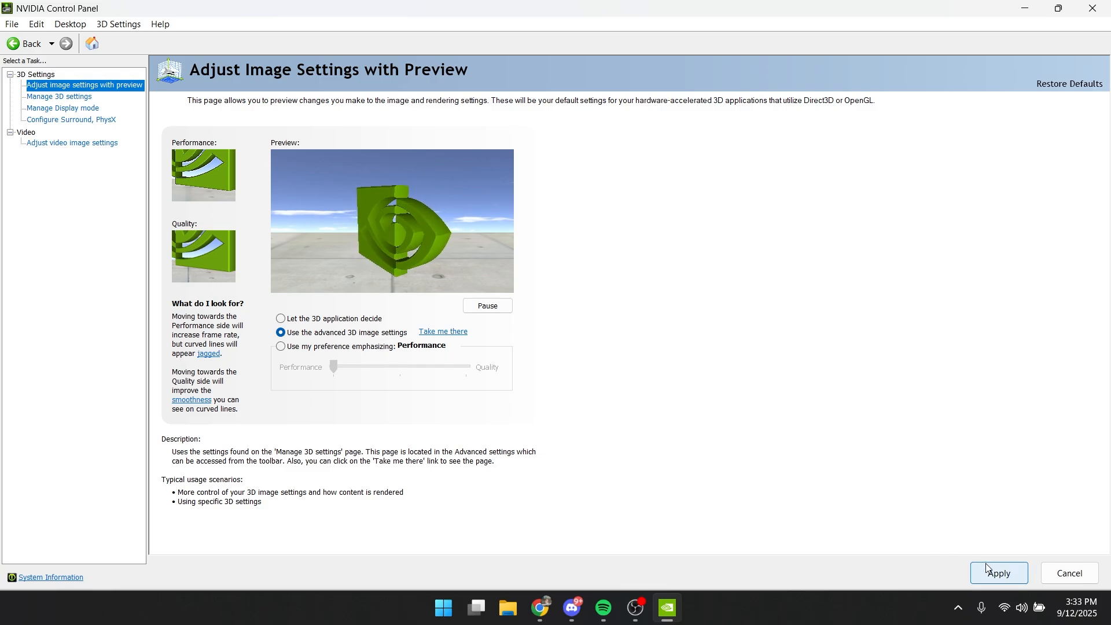